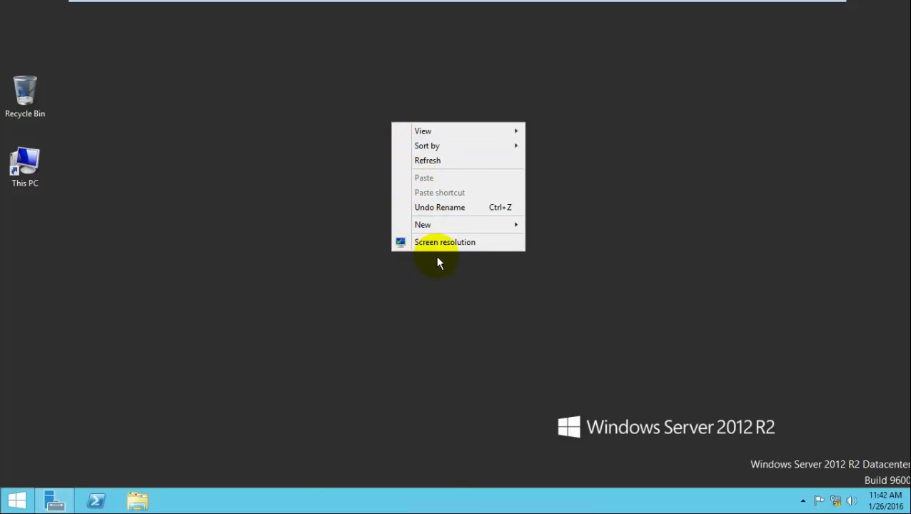
mouse_move(418, 160)
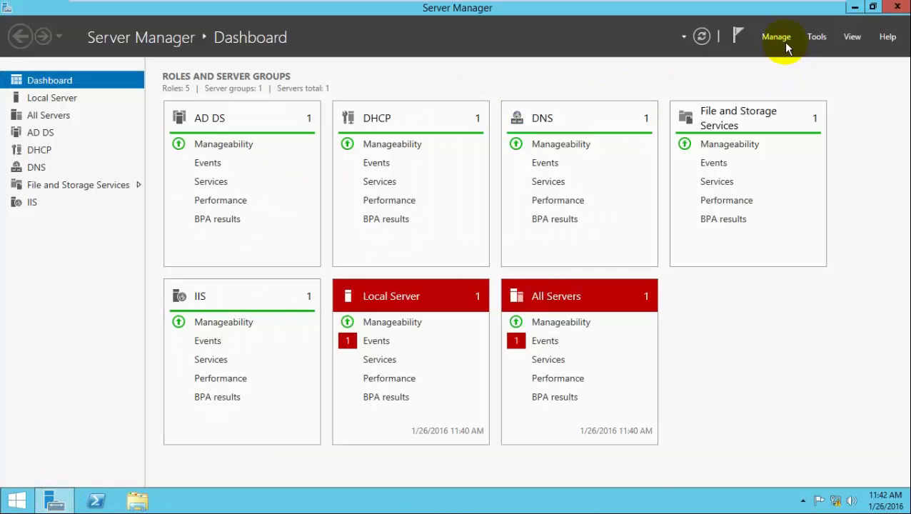
- Launch Add Roles and Features, choose role-based installation, skip roles to reach Features
left_click(776, 37)
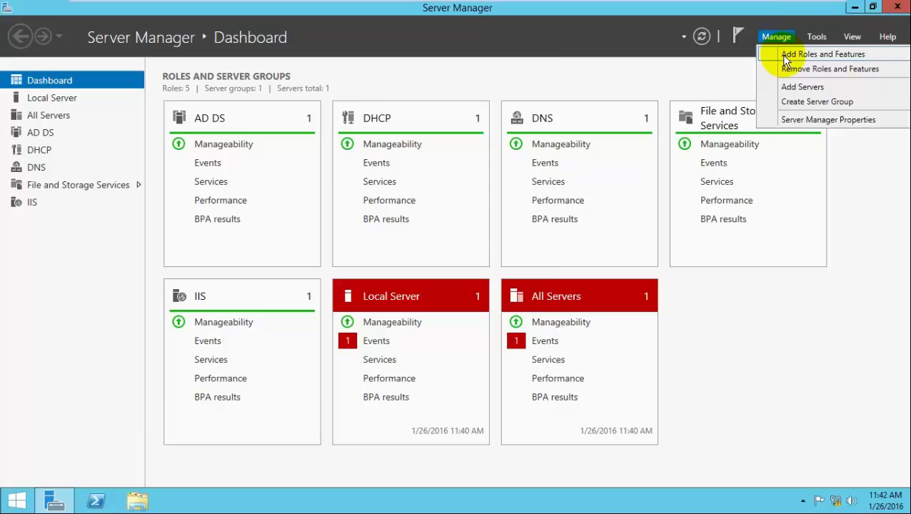
left_click(823, 54)
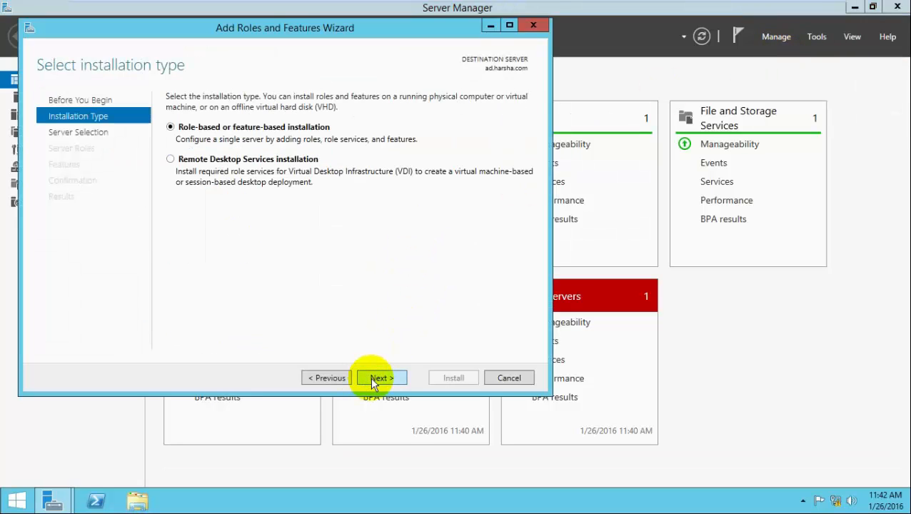
left_click(380, 378)
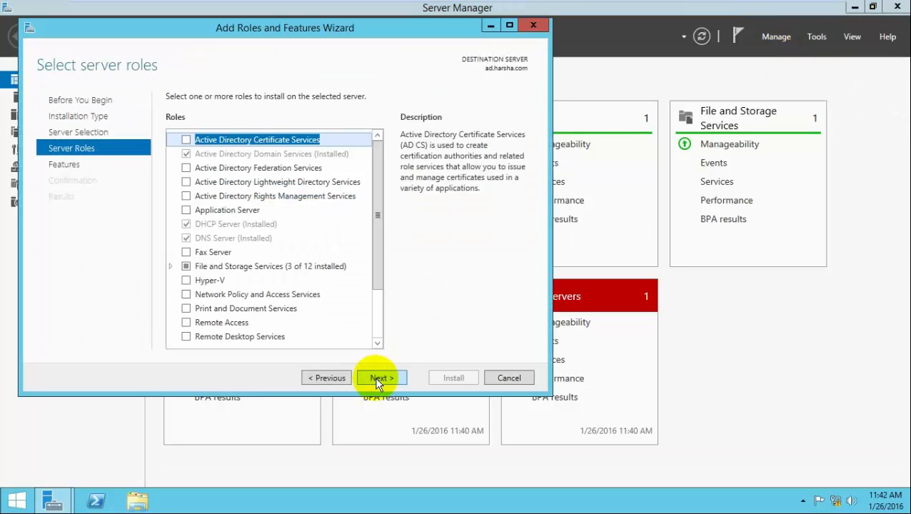
left_click(379, 377)
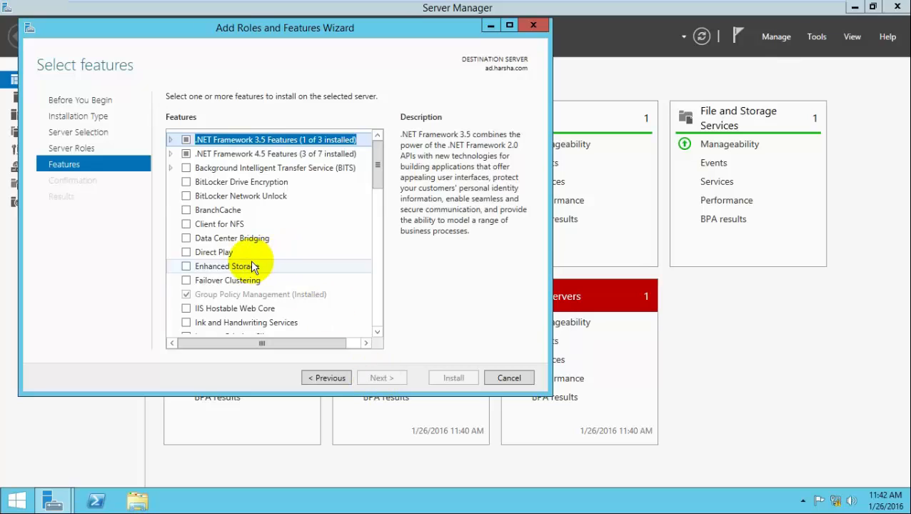
- Select Desktop Experience under User Interfaces and Infrastructure and continue to confirmation
scroll("down", 3)
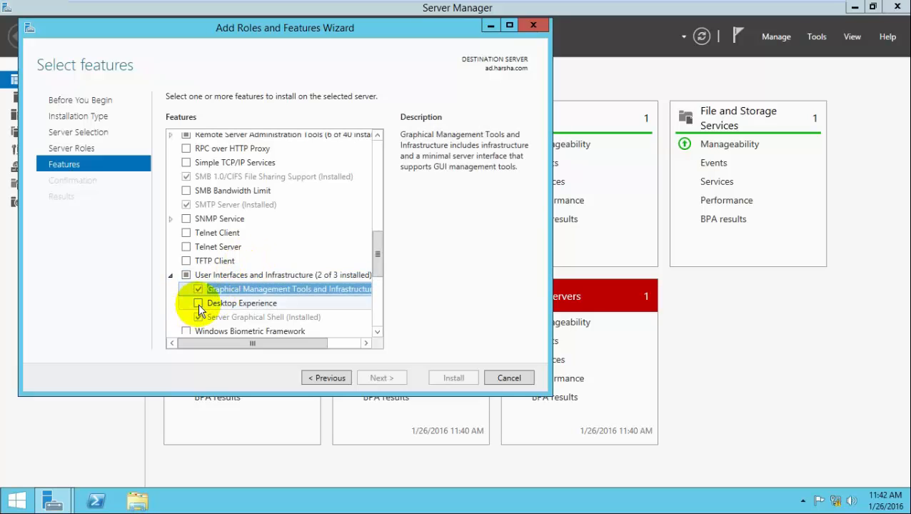
left_click(198, 303)
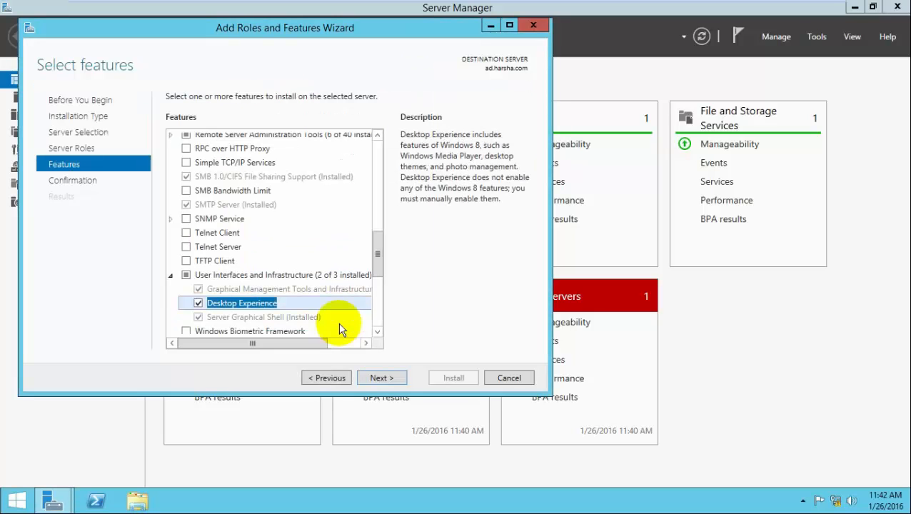
left_click(381, 378)
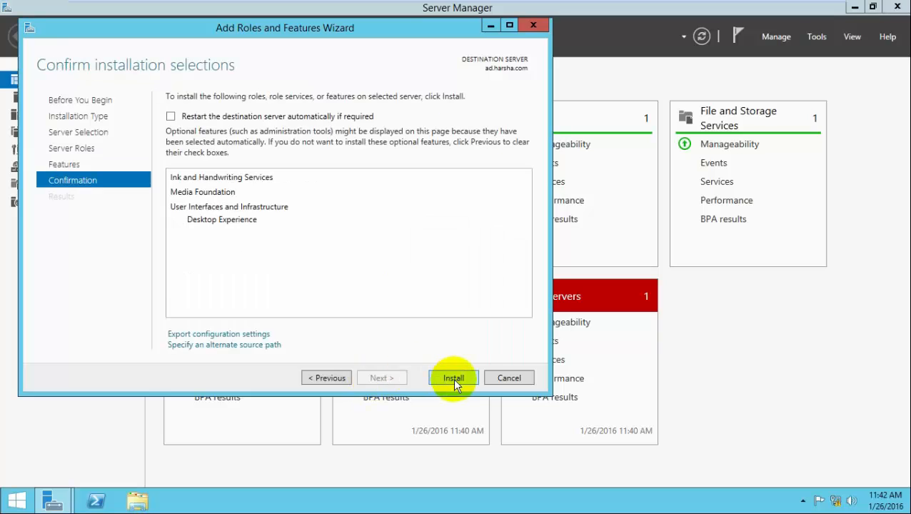
- Install Desktop Experience and close the wizard after installation completes
left_click(453, 378)
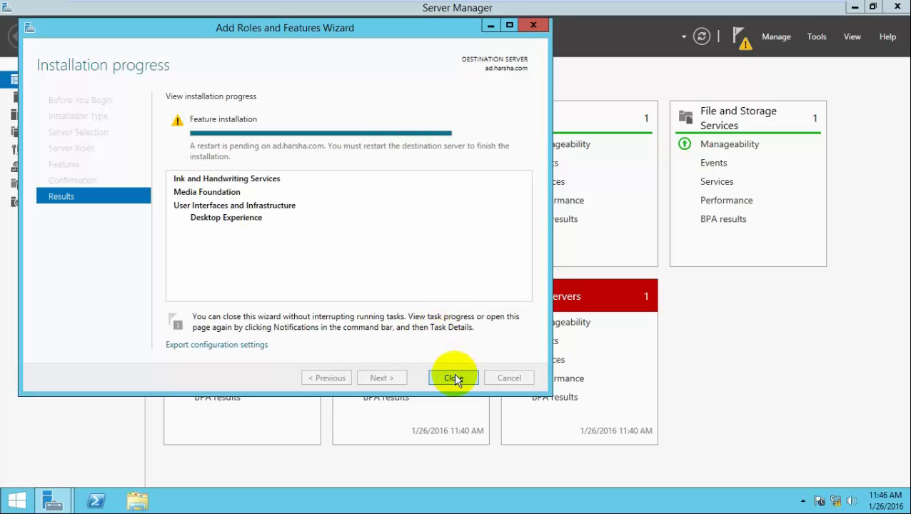
left_click(453, 378)
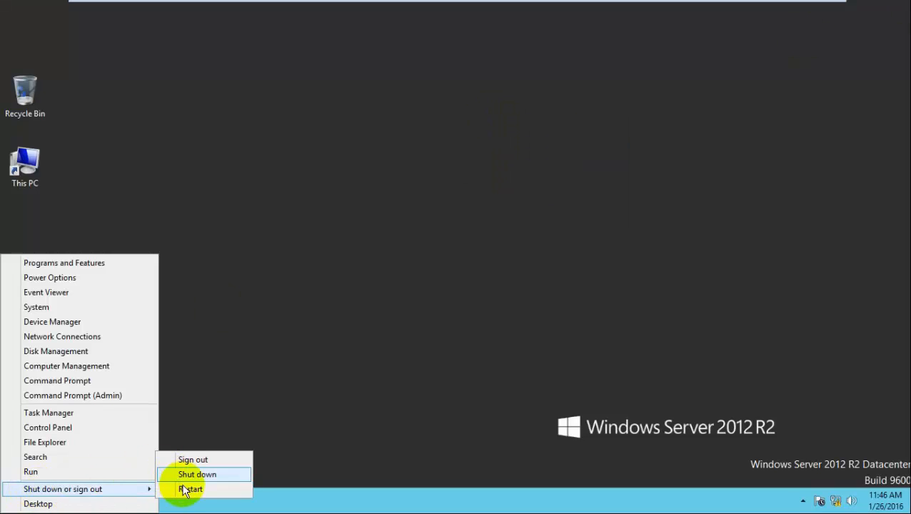
- Restart the server, then right-click the desktop to confirm Personalize appears
left_click(191, 489)
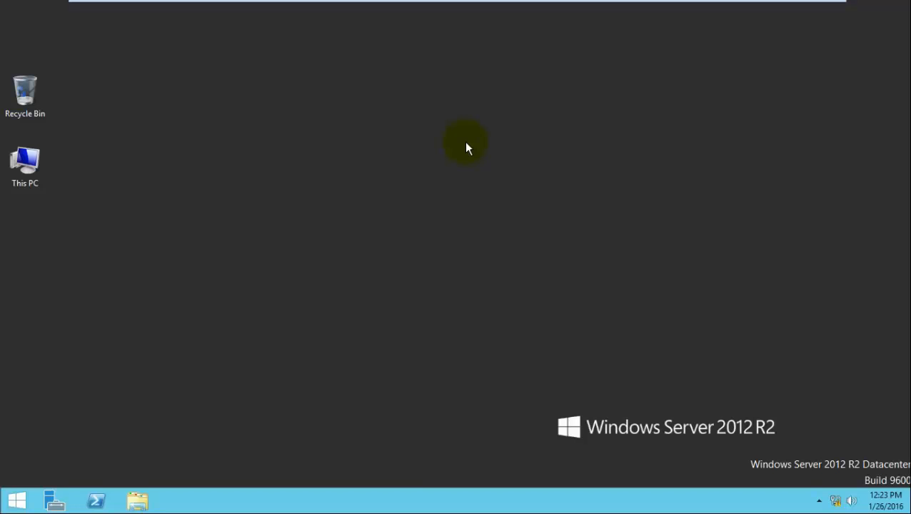
right_click(469, 148)
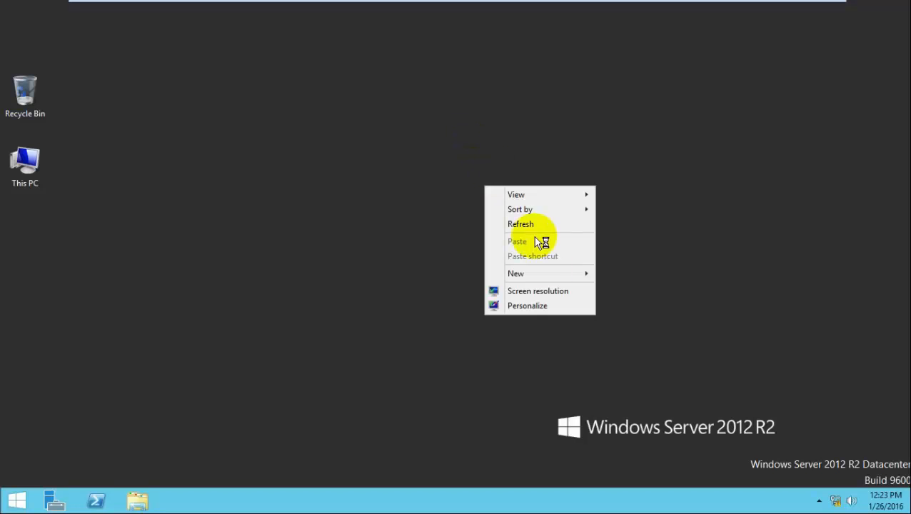
mouse_move(550, 305)
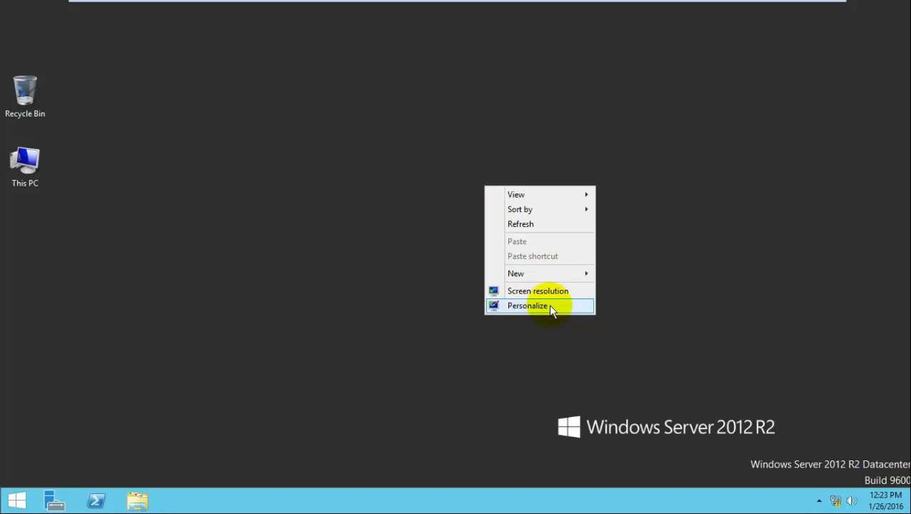